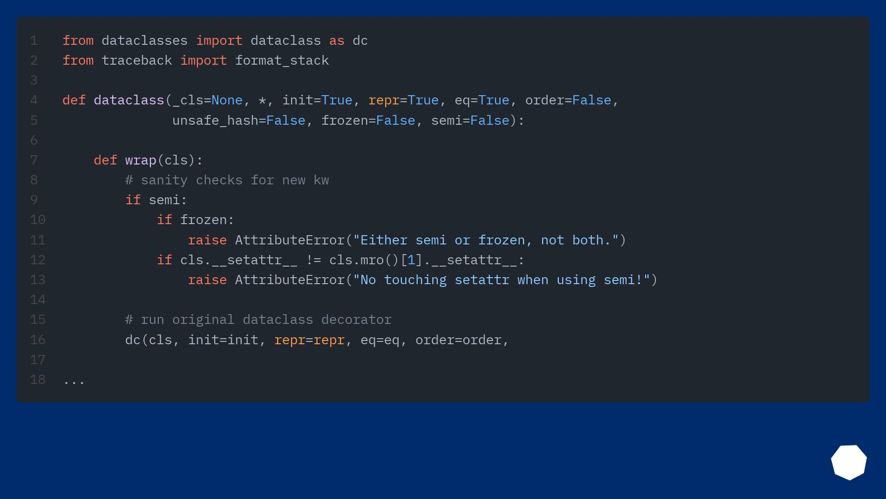
{"action": "scroll", "scroll_direction": "down", "scroll_amount": 3}
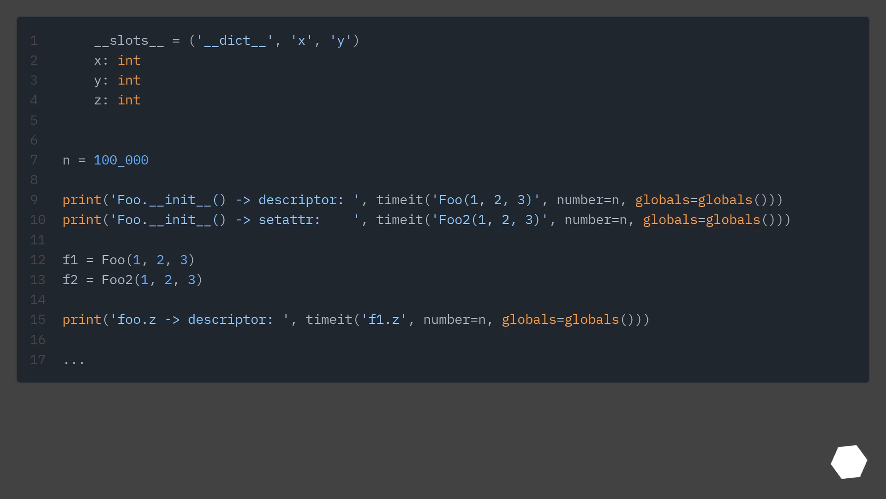
{"action": "scroll", "scroll_direction": "down", "scroll_amount": 3}
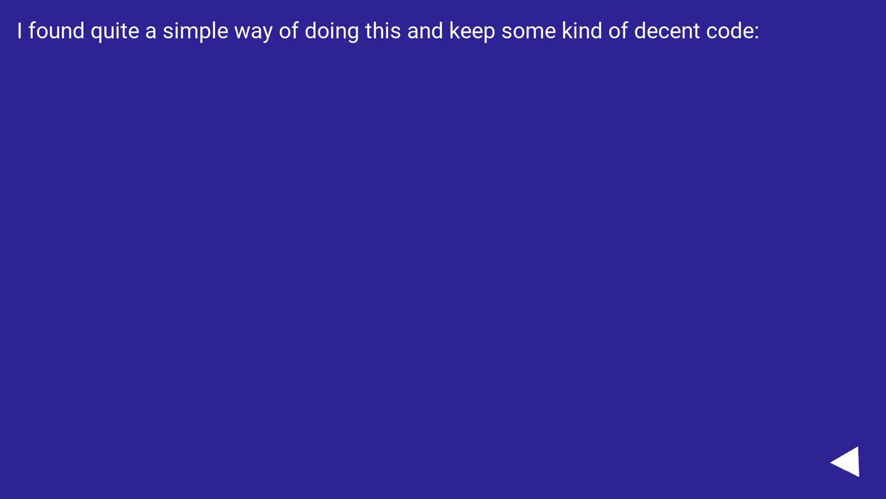
{"action": "left_click", "coordinate": [845, 467]}
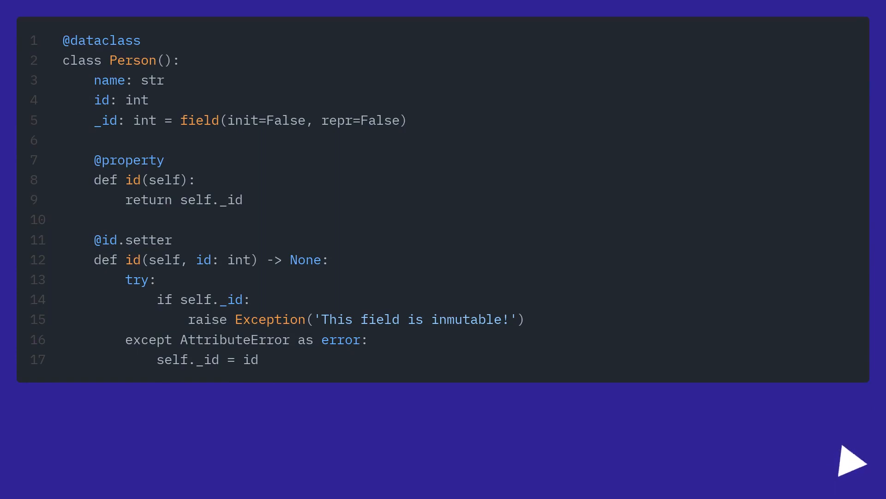
{"action": "left_click", "coordinate": [851, 462]}
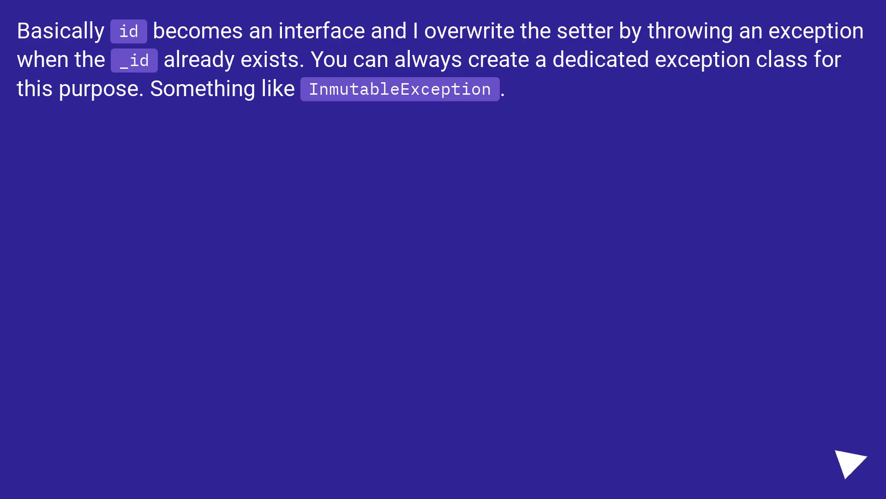
{"action": "left_click", "coordinate": [849, 468]}
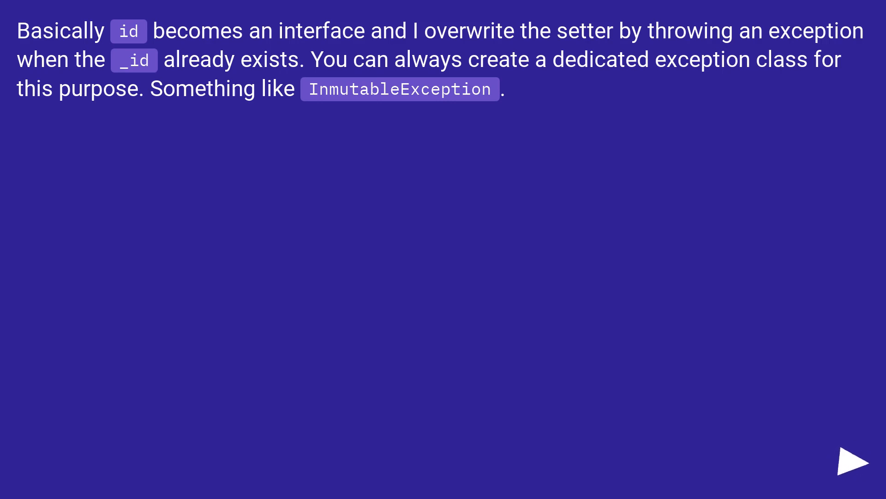
{"action": "left_click", "coordinate": [853, 466]}
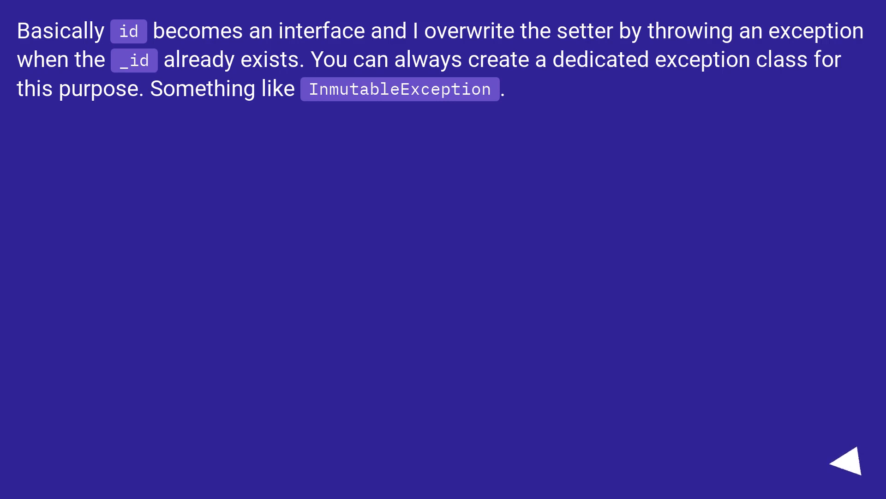